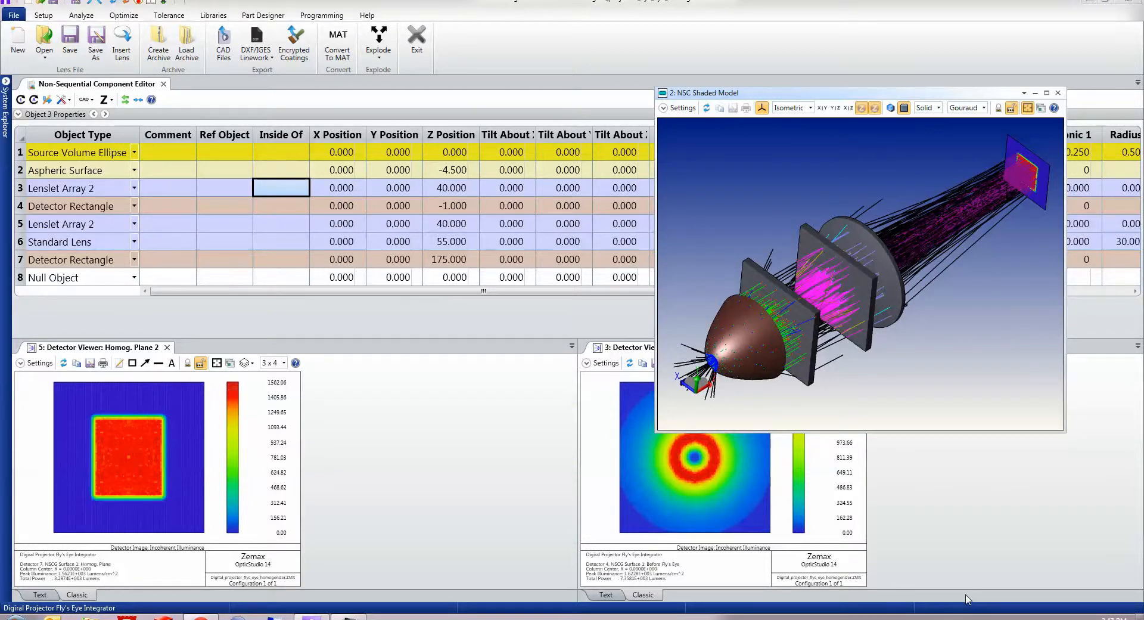
mouse_move(902, 374)
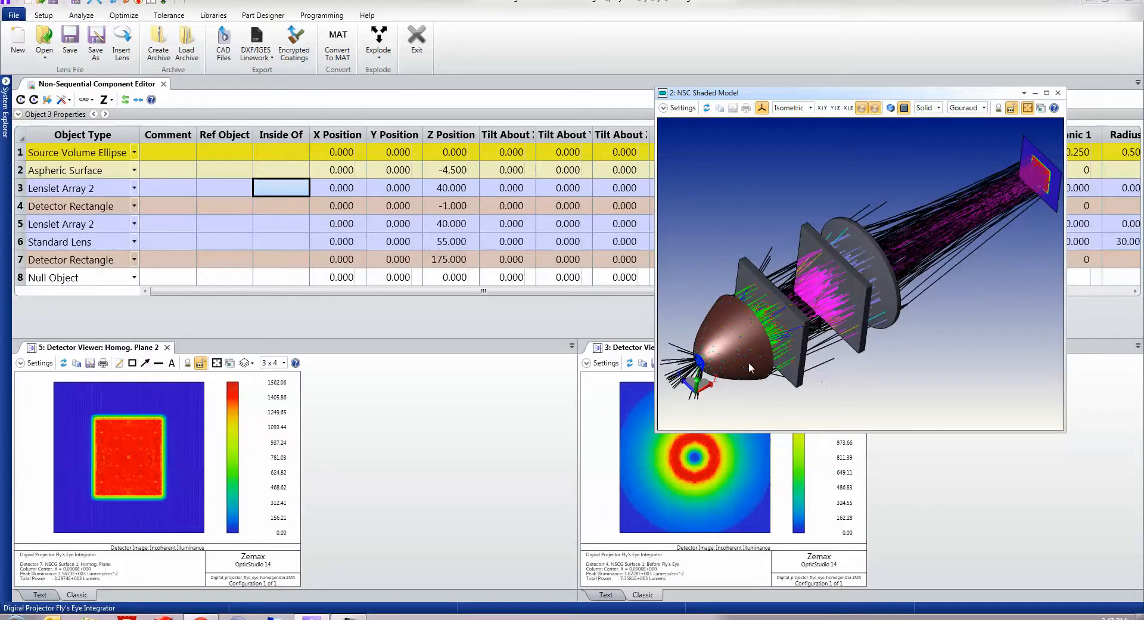
mouse_move(715, 364)
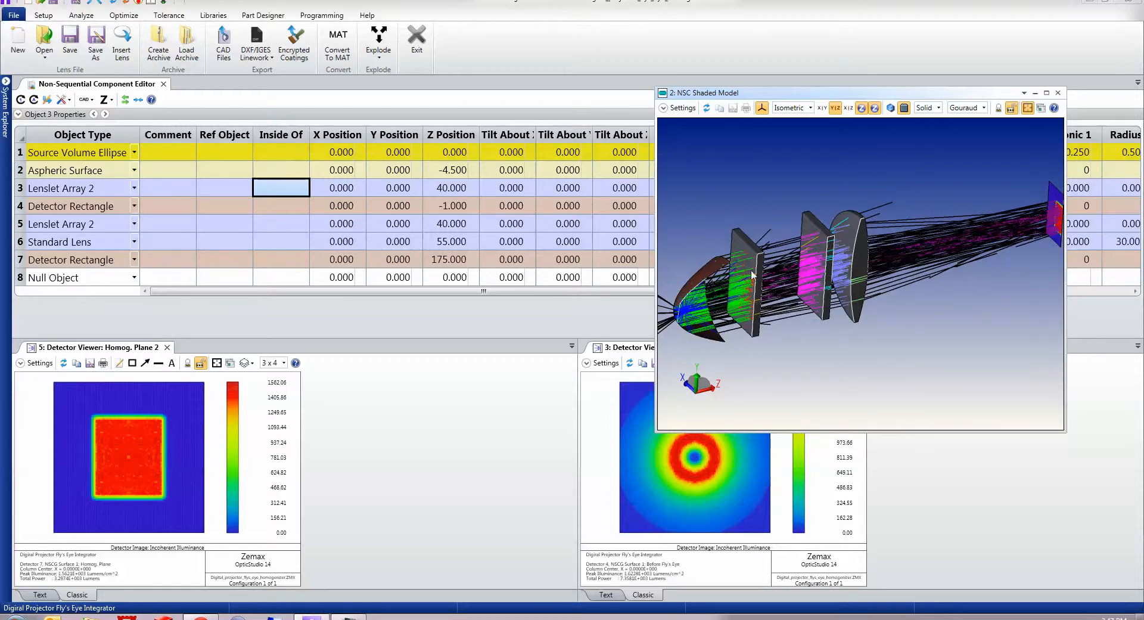
mouse_move(739, 314)
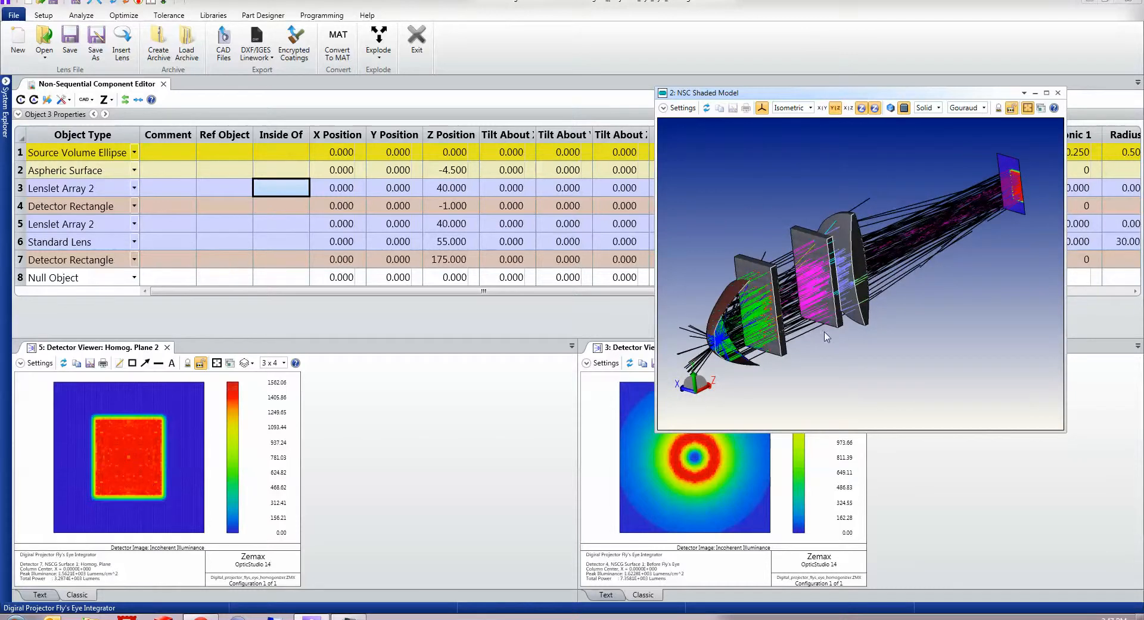
mouse_move(774, 333)
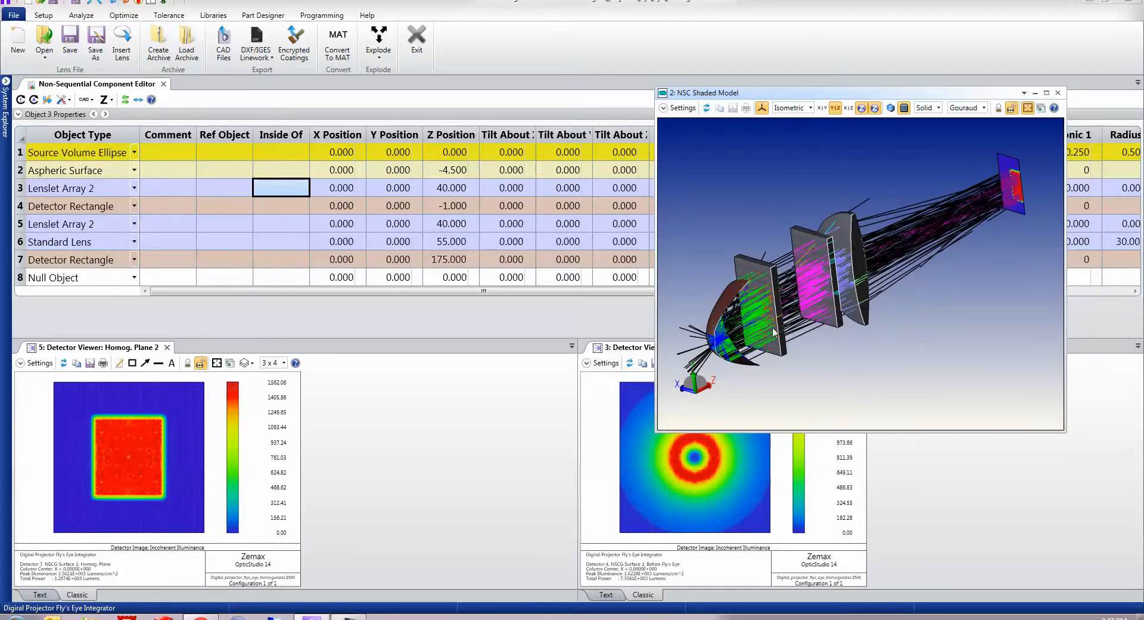
mouse_move(790, 304)
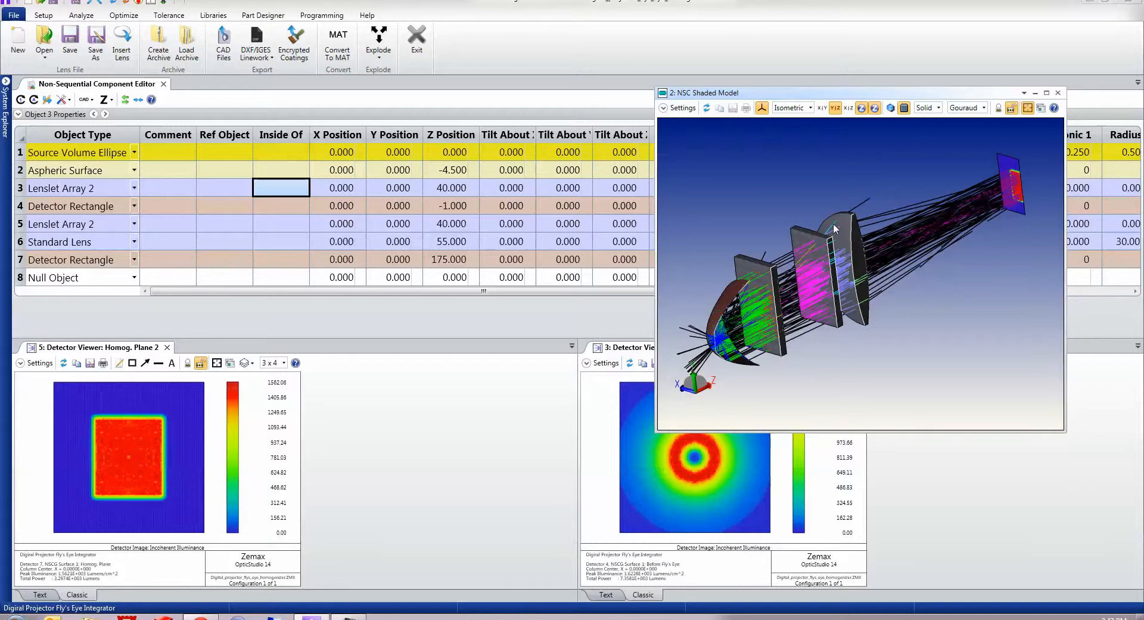
mouse_move(915, 235)
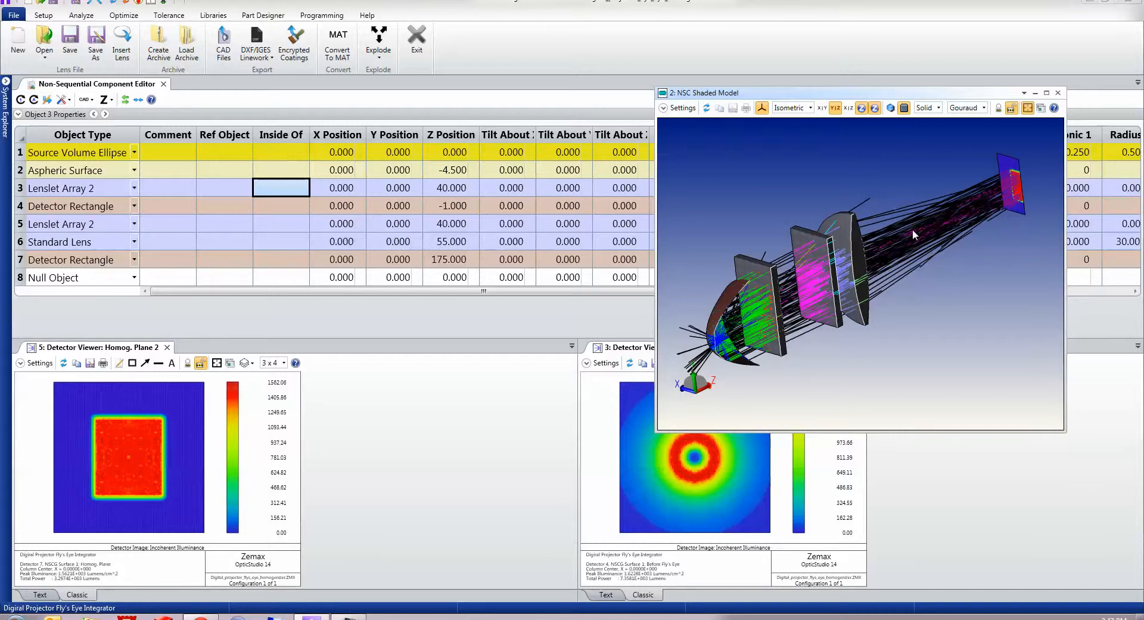
mouse_move(847, 108)
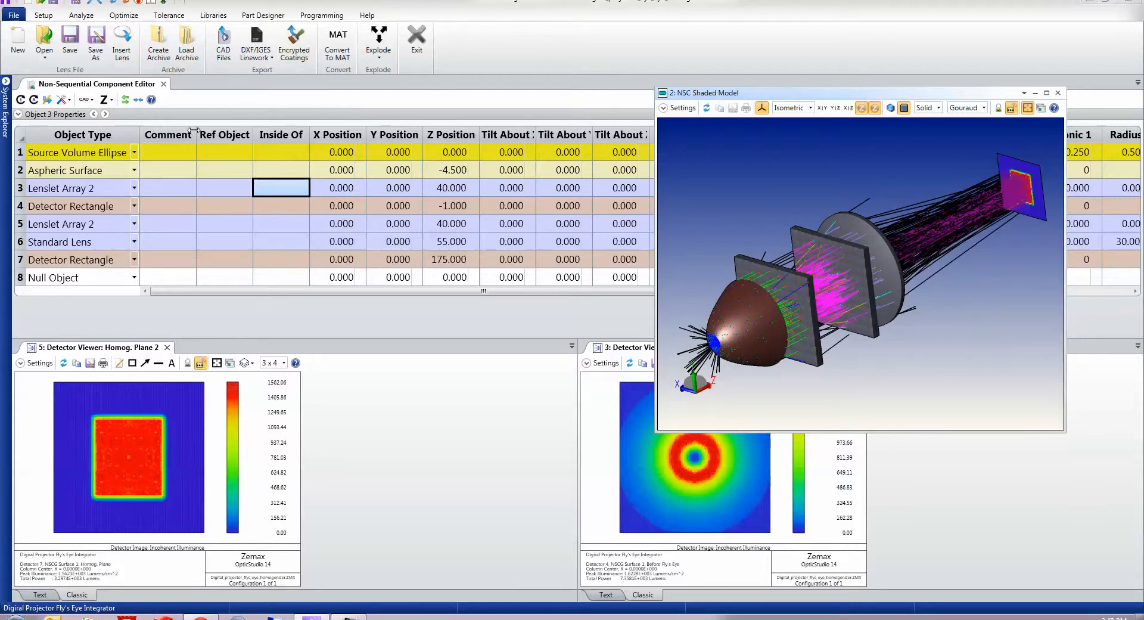
click(77, 151)
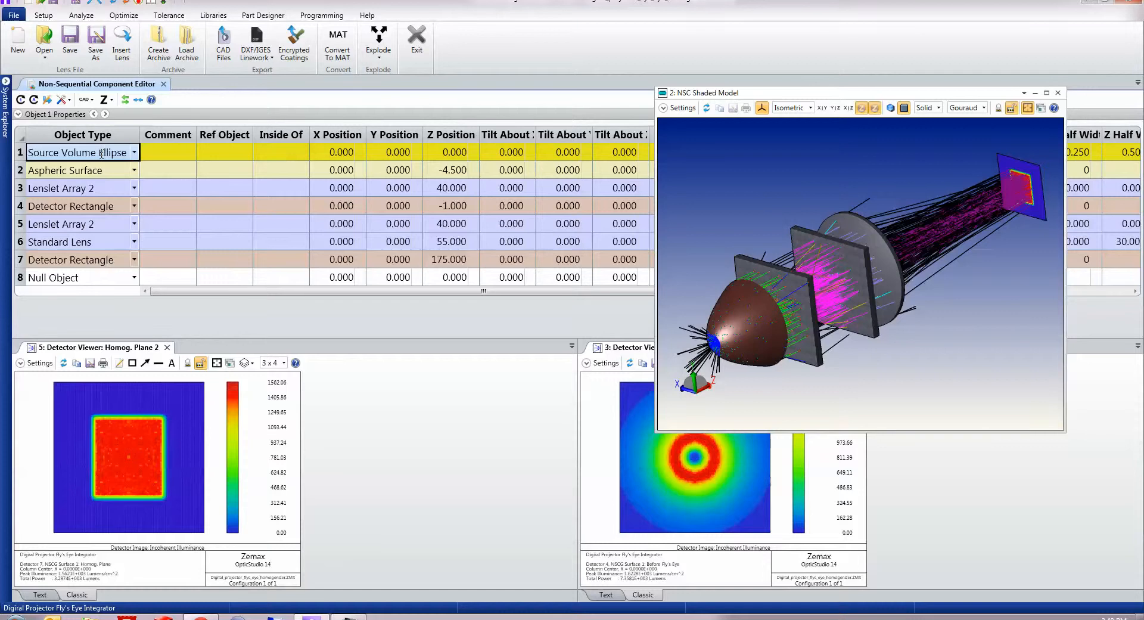
click(64, 170)
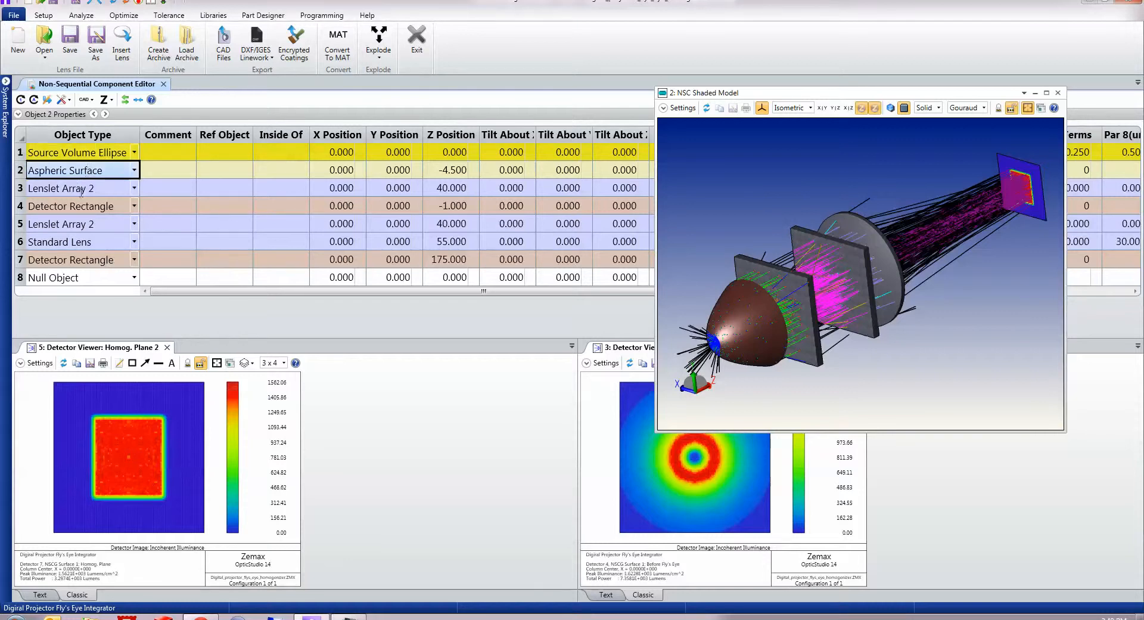
click(71, 206)
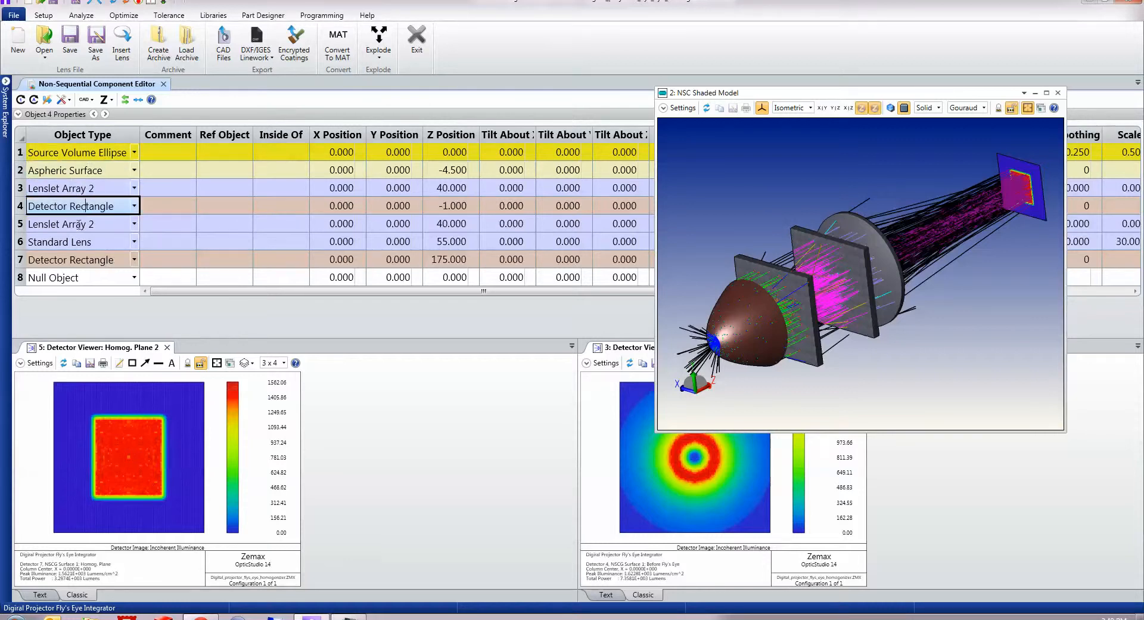
click(60, 242)
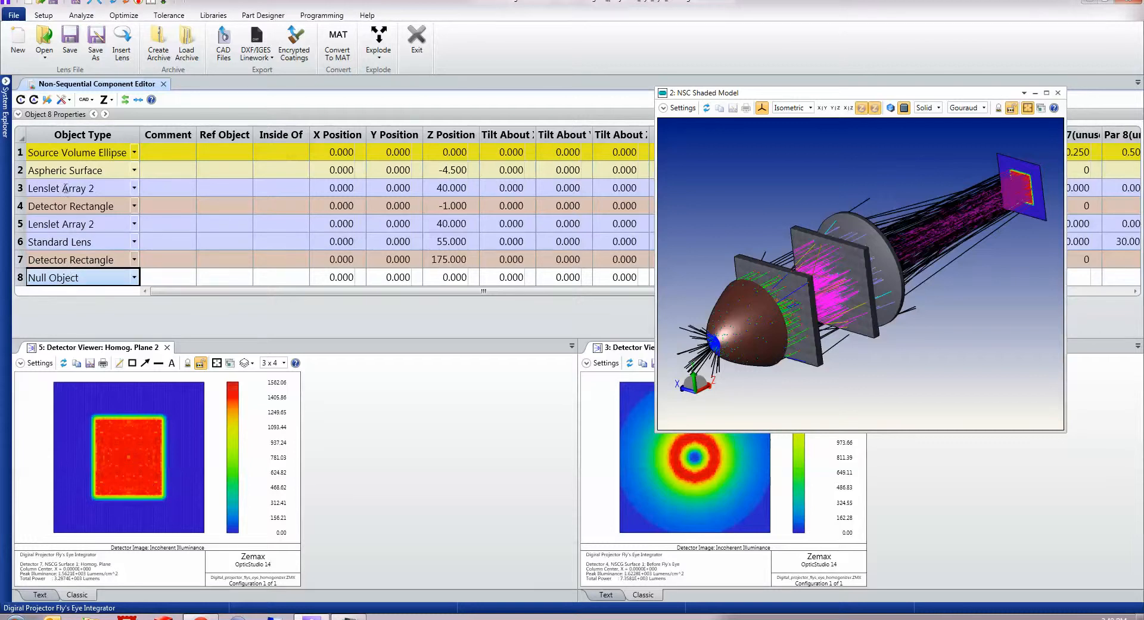
click(76, 151)
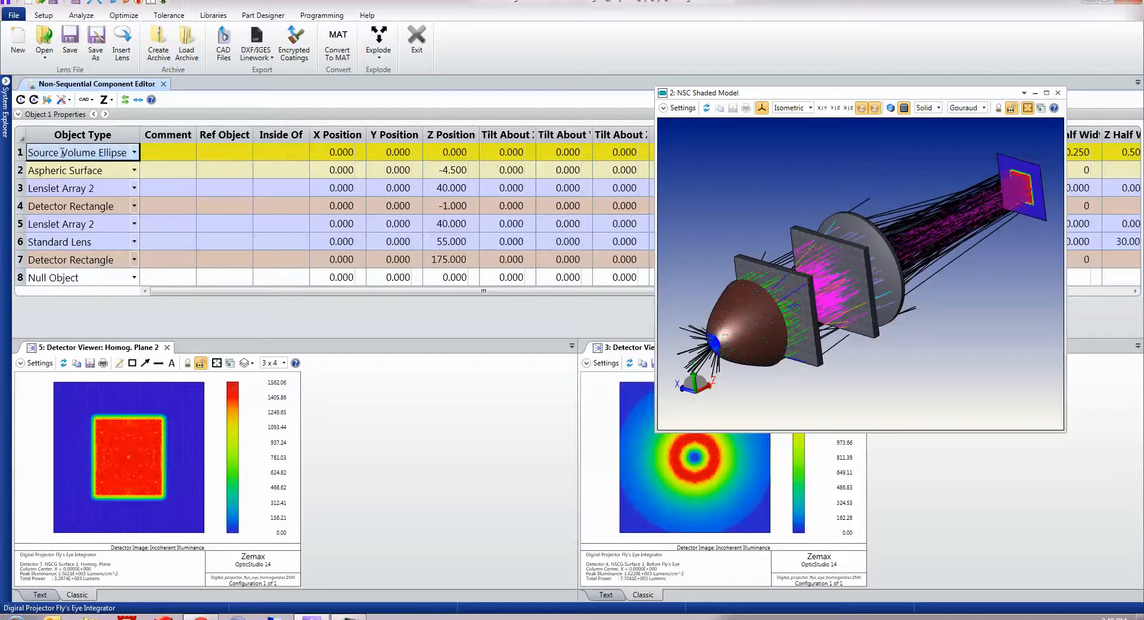
click(65, 187)
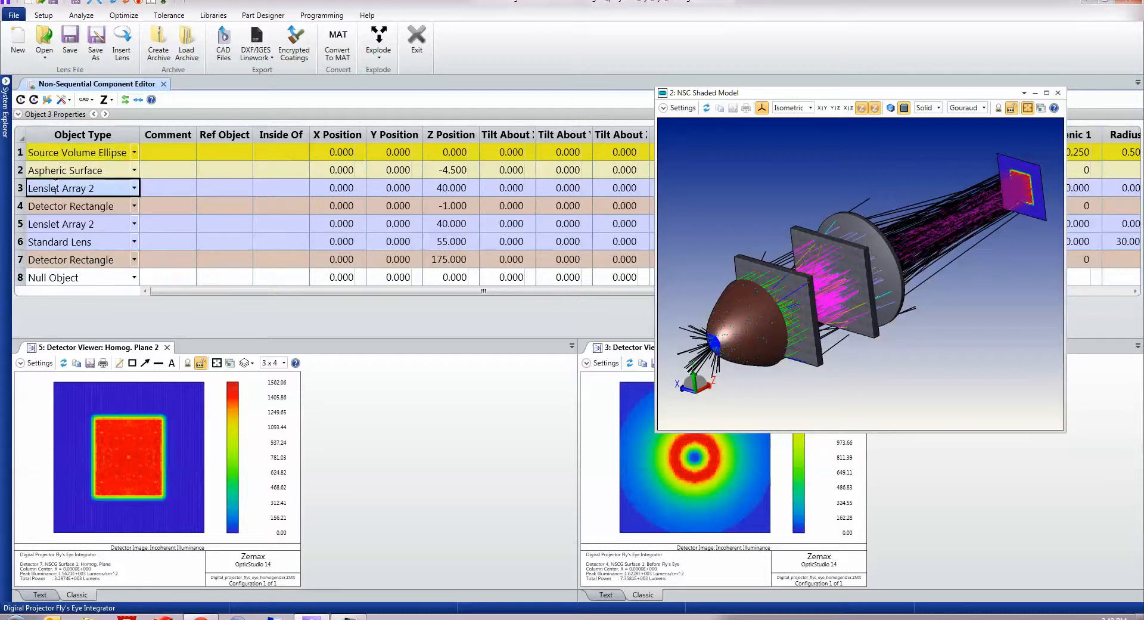
click(64, 170)
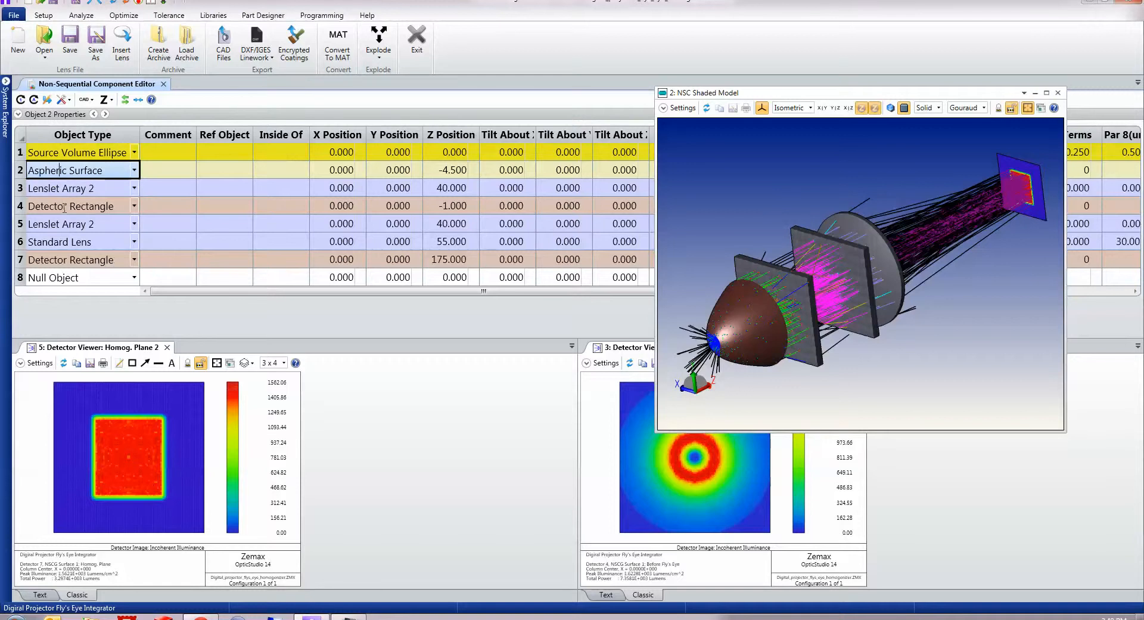
click(70, 206)
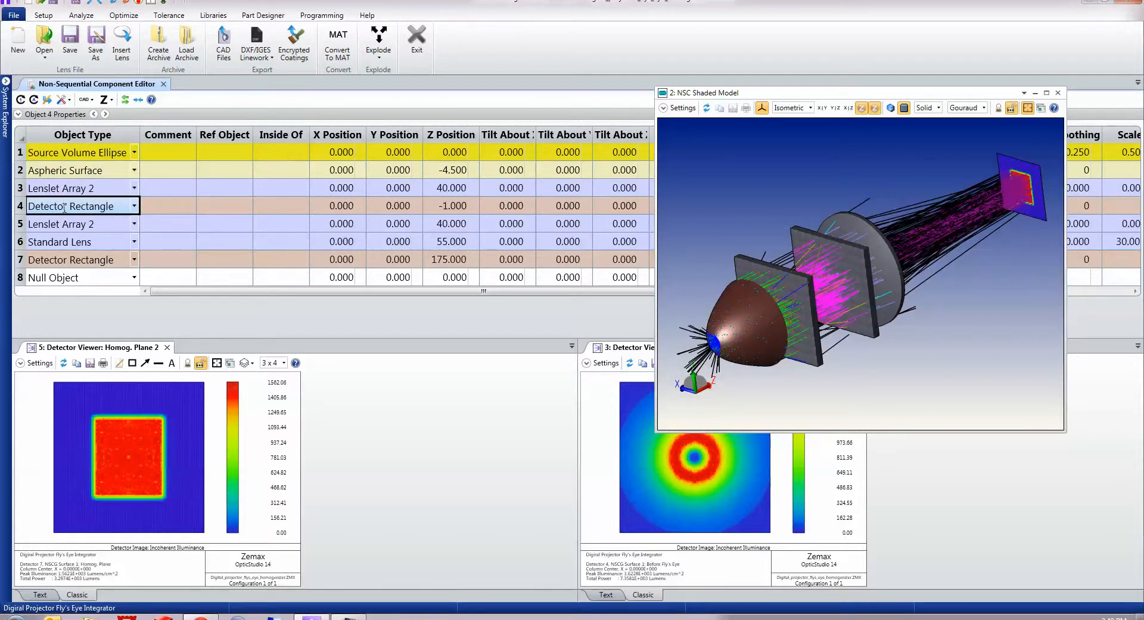